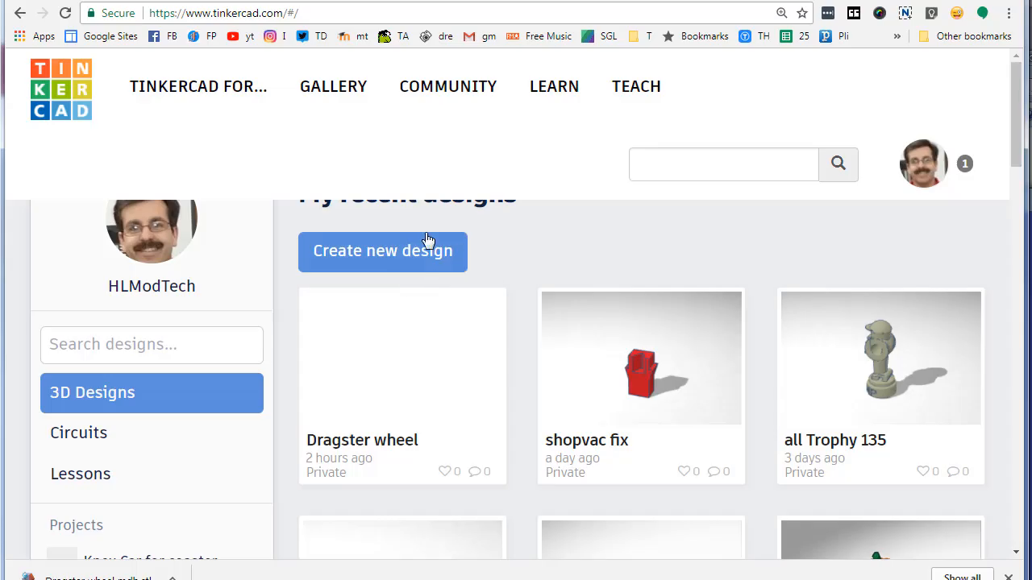
mouse_move(395, 254)
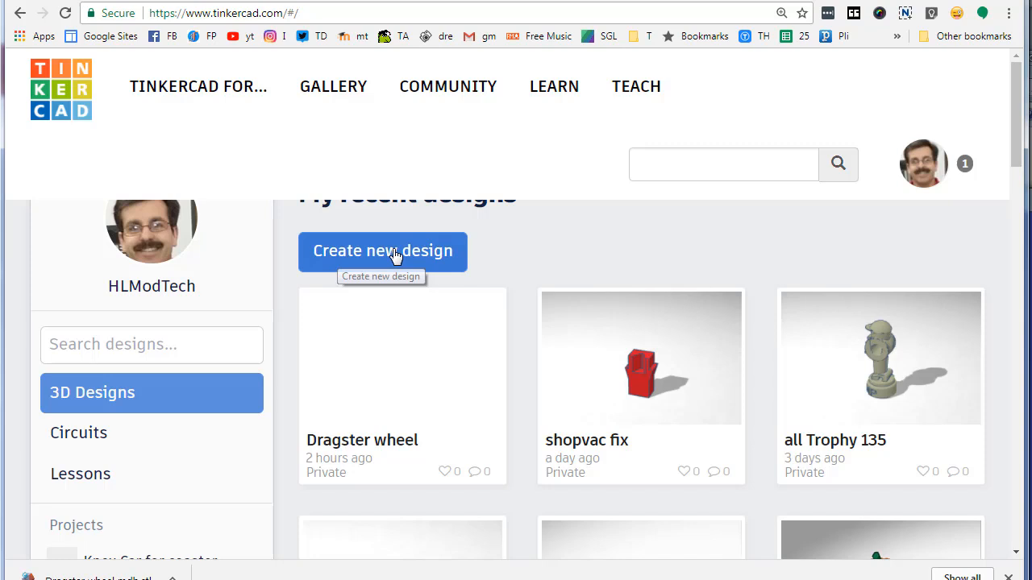
Create a new blank 3D design from the Tinkercad dashboard
click(382, 251)
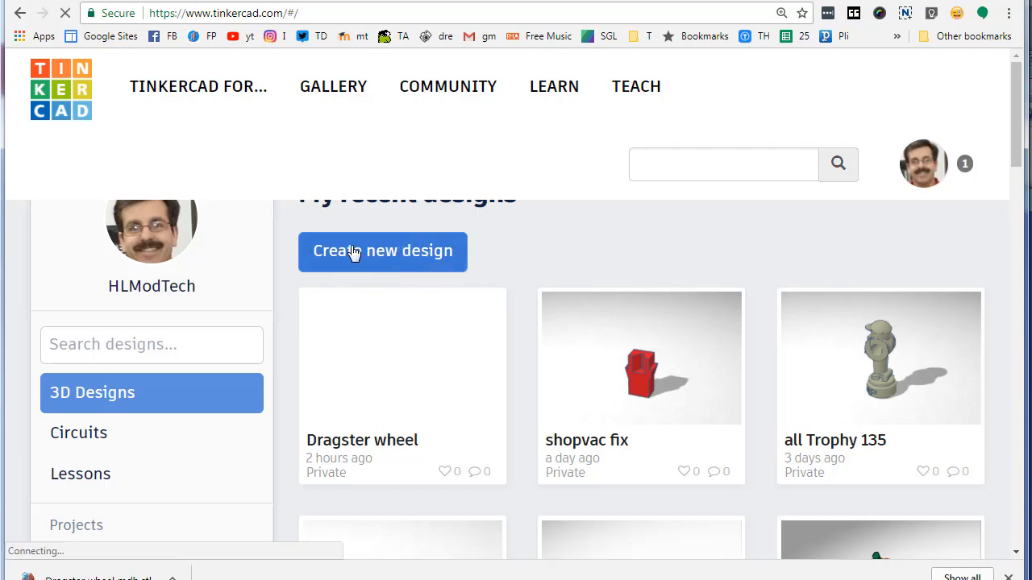
click(382, 250)
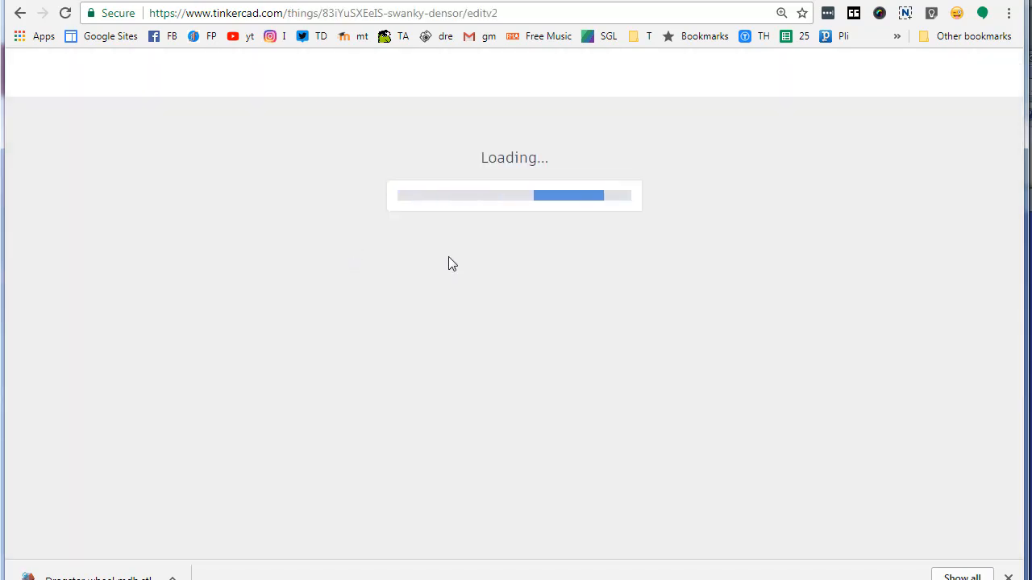
mouse_move(426, 303)
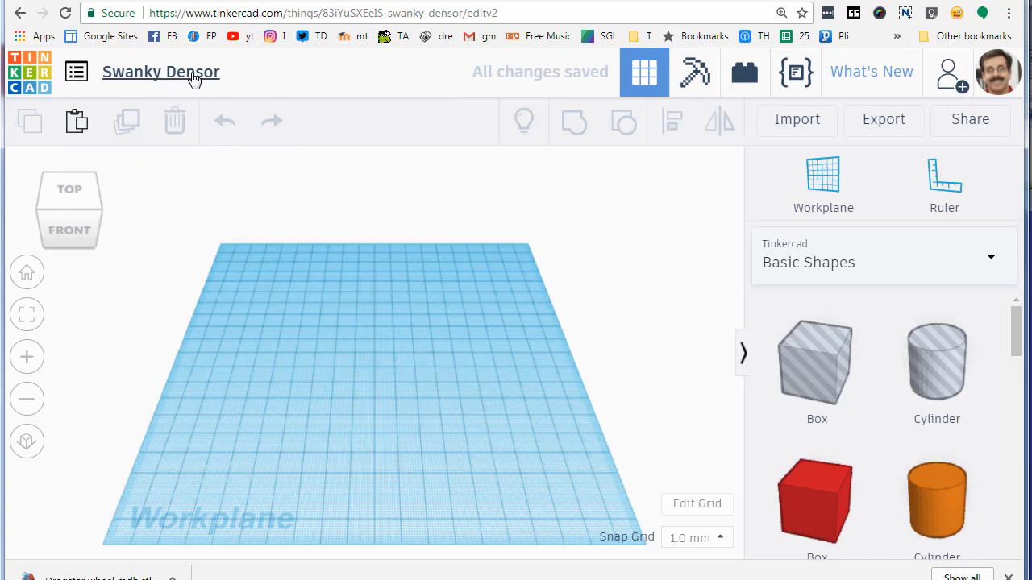
Rename the design from Swanky Densor to 'dragster wheels mdh'
click(161, 72)
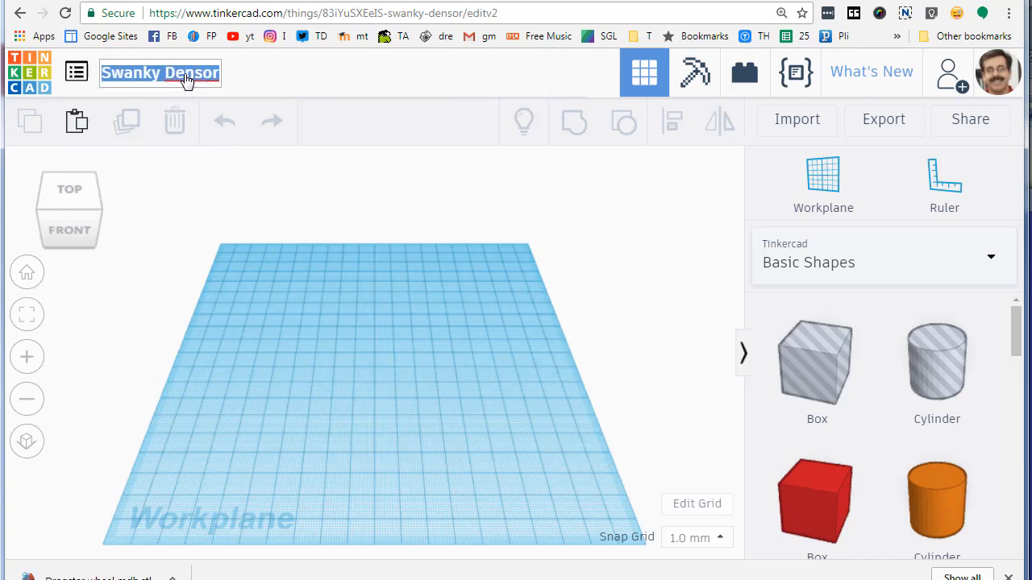
text(ter wheels mdh)
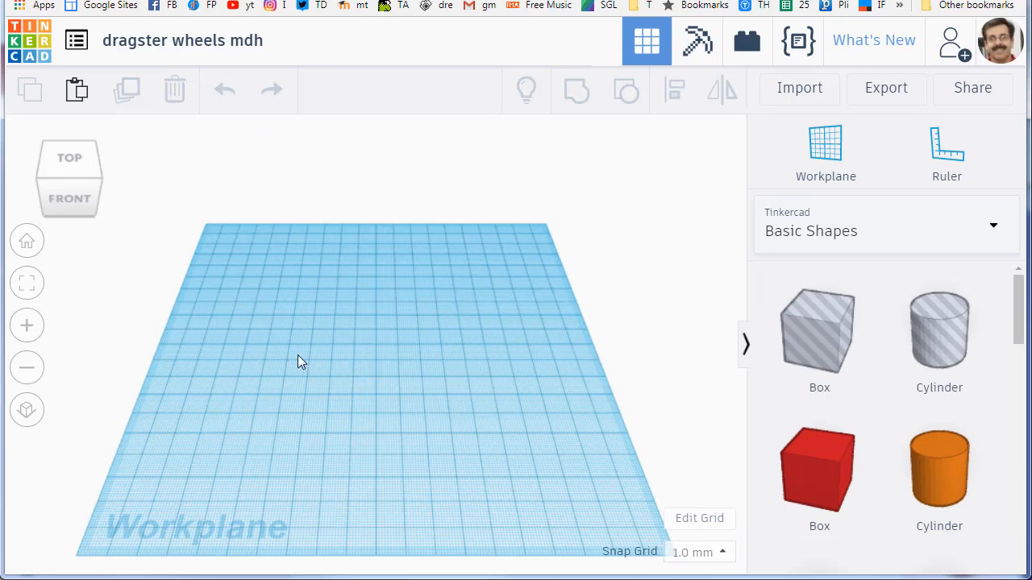
mouse_move(632, 422)
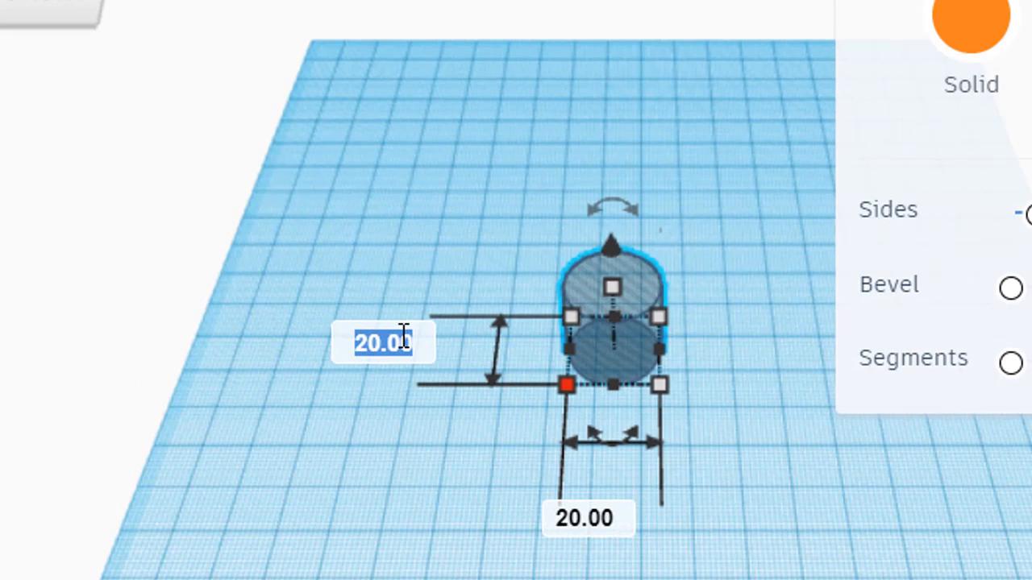
Size the hub and the 3.40 mm axle-hole cylinder, then center them with Align
text(3.40)
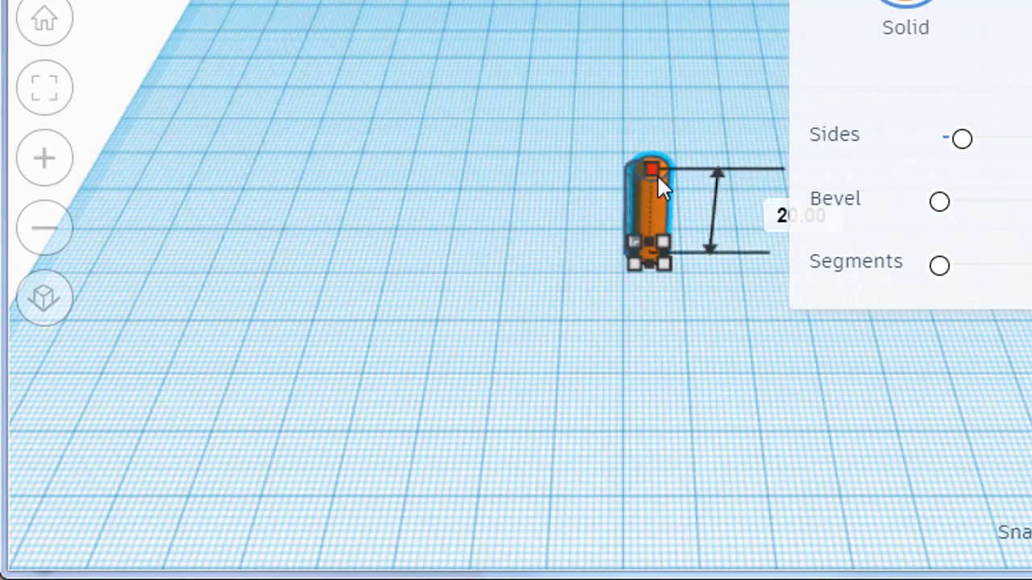
click(778, 215)
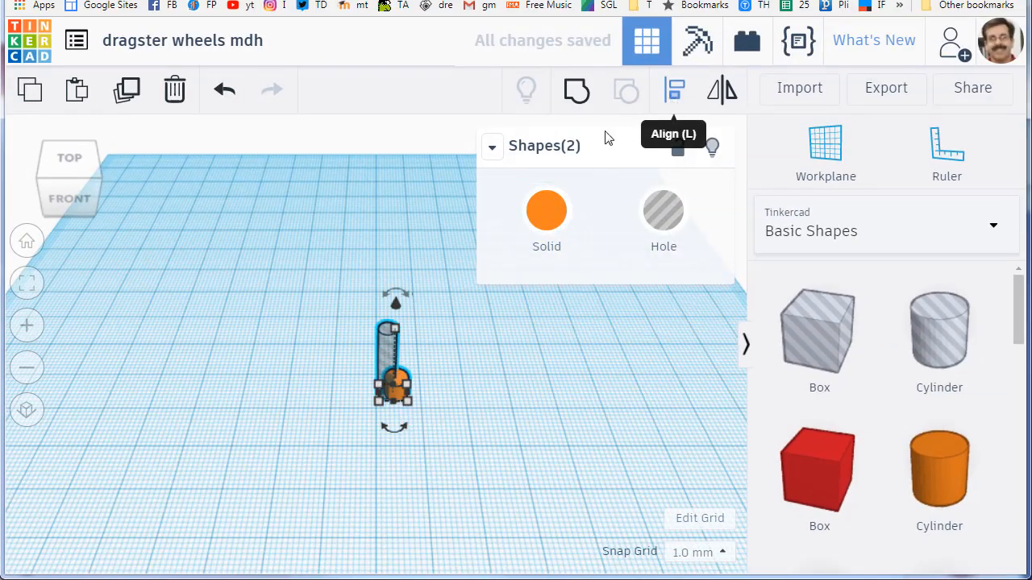
click(674, 90)
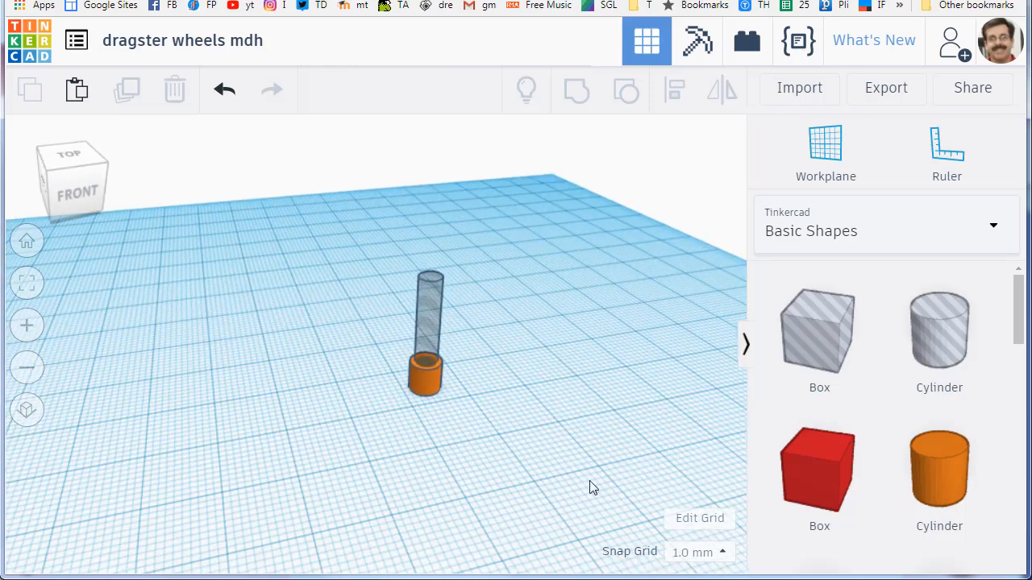
Add a 60-sided, 36 mm flat orange disc and align it with the hub
click(939, 470)
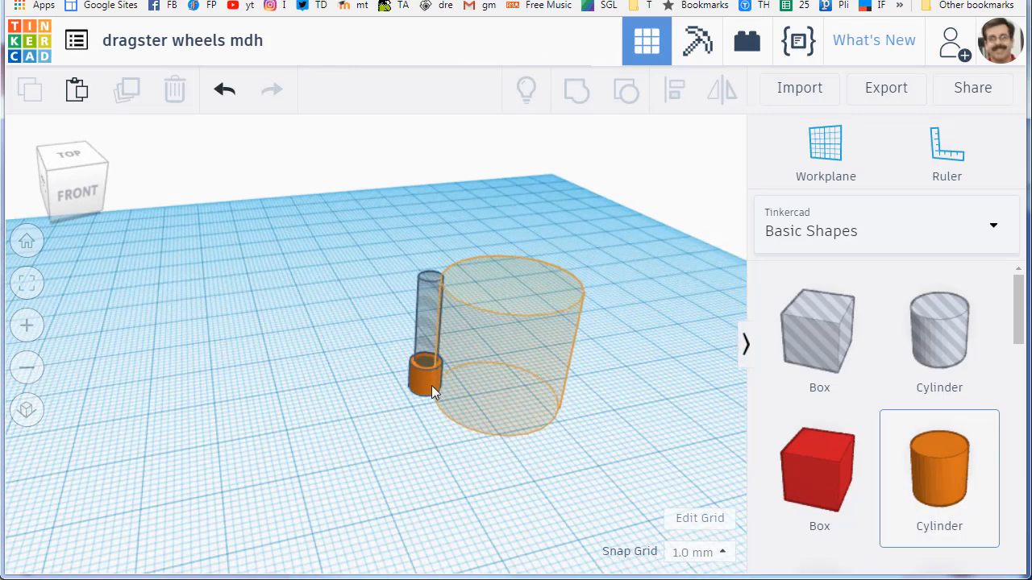
drag(500, 346, 258, 354)
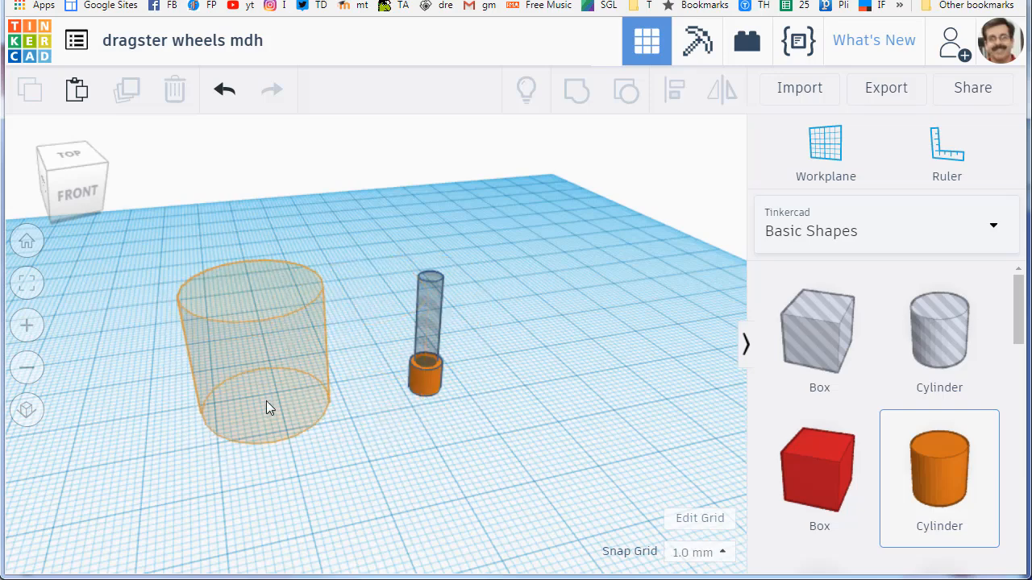
click(251, 350)
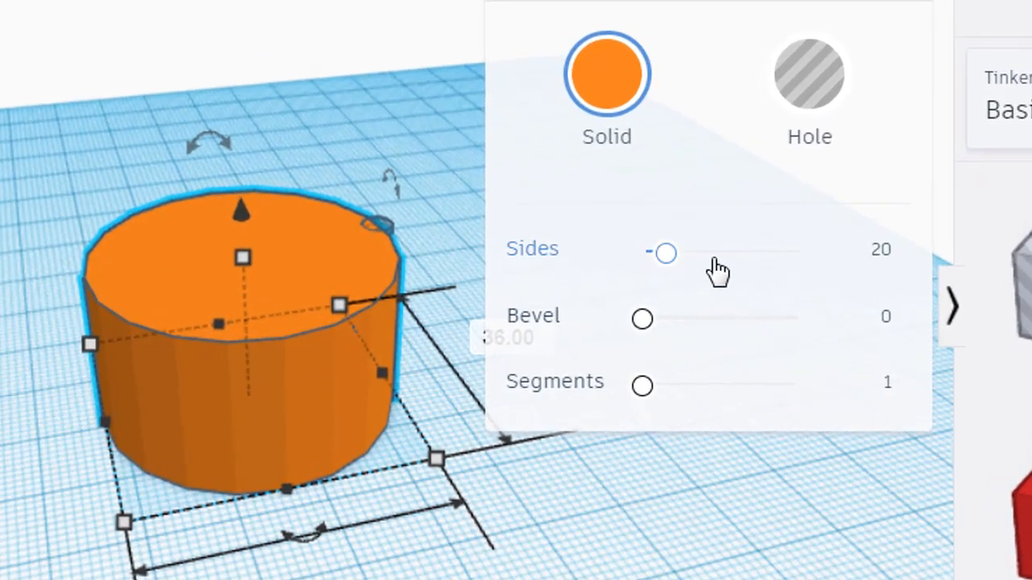
click(880, 256)
text(60)
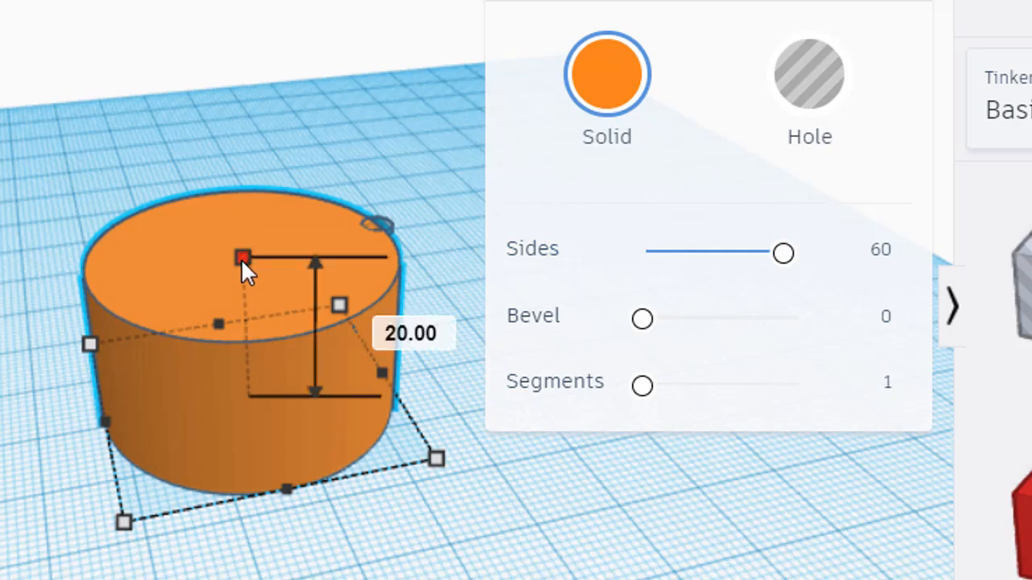
click(411, 334)
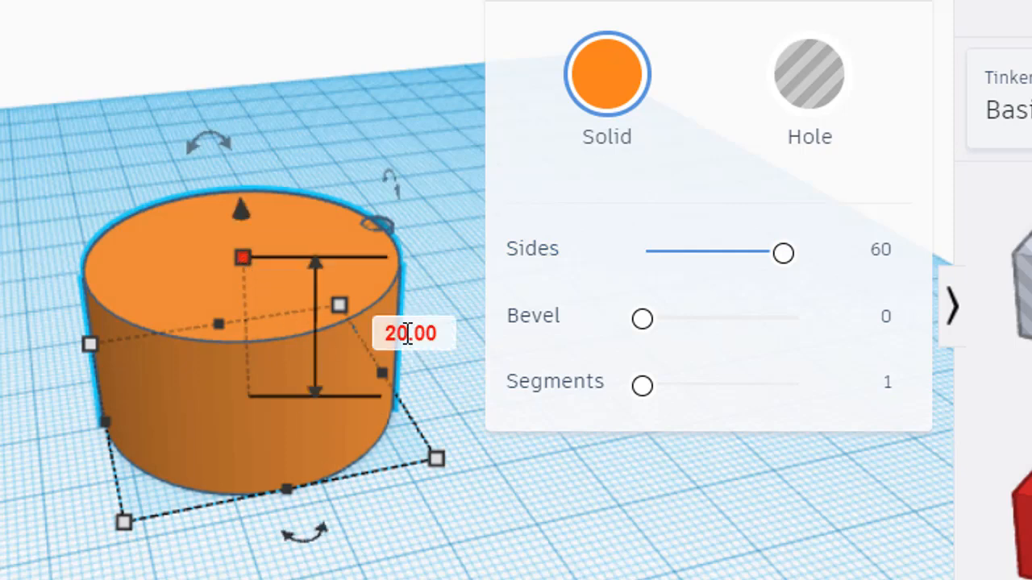
double_click(409, 333)
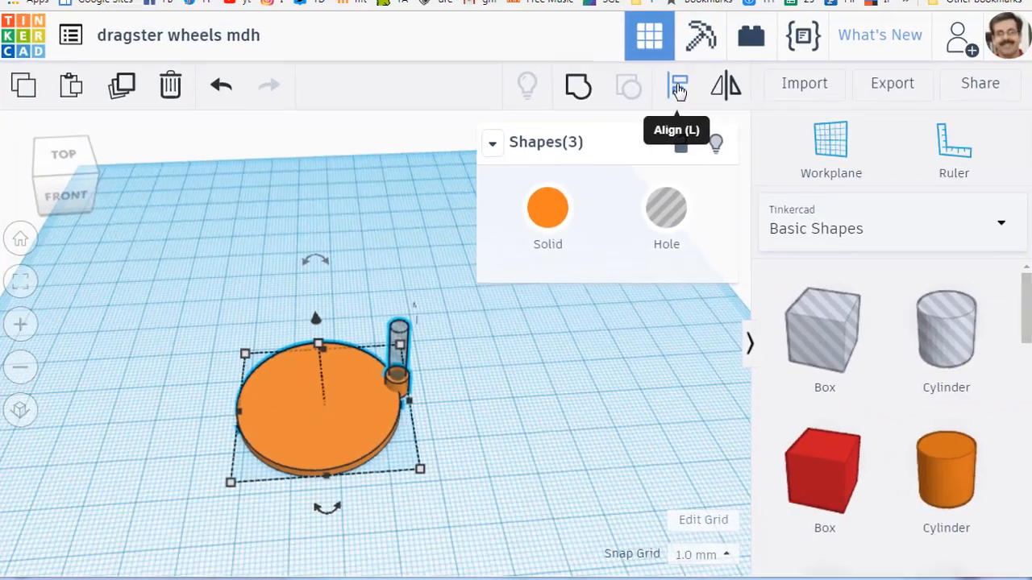
click(676, 87)
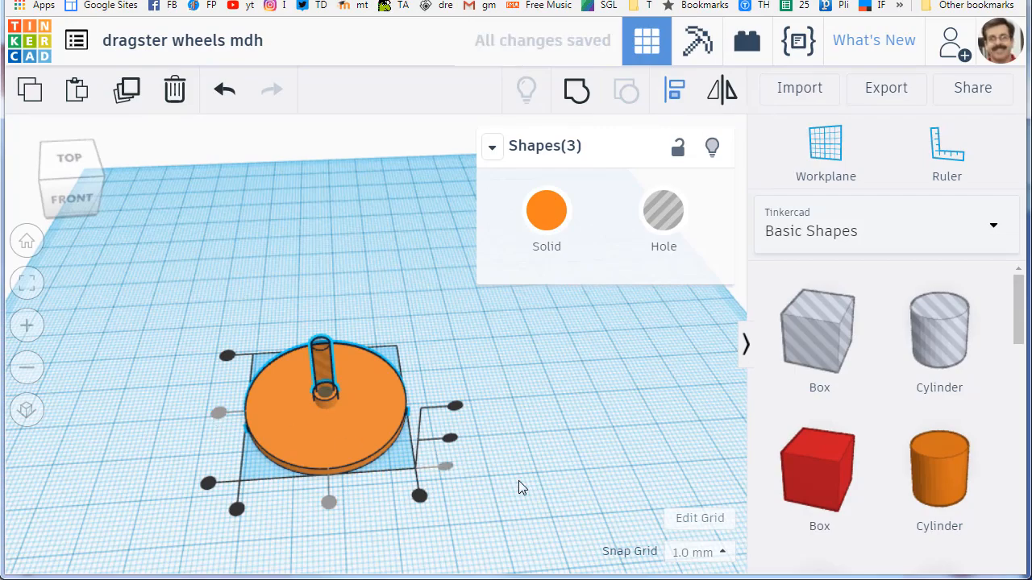
Merge the hub into the disc and place a 20 mm hole cylinder on the right
click(539, 479)
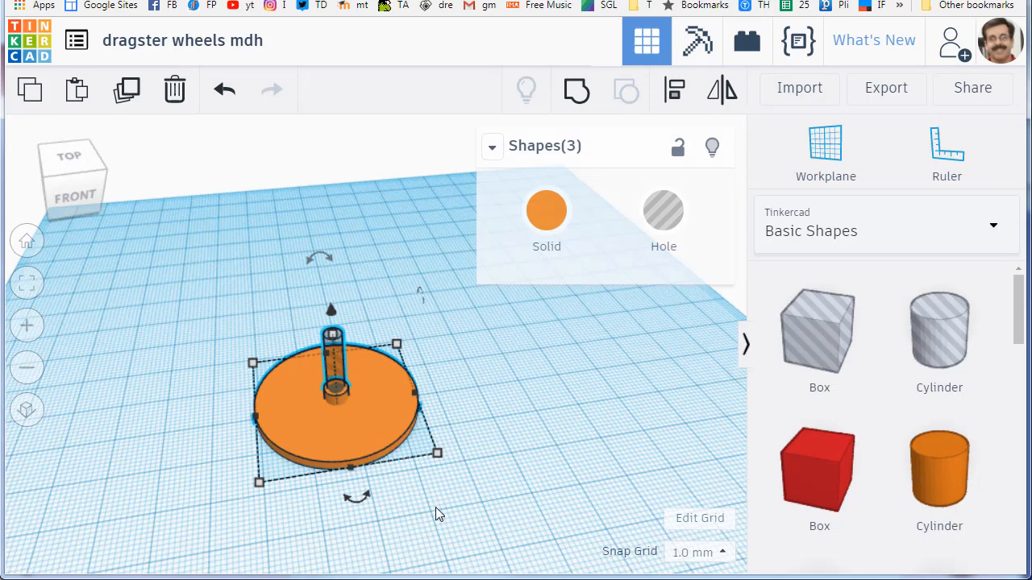
mouse_move(674, 88)
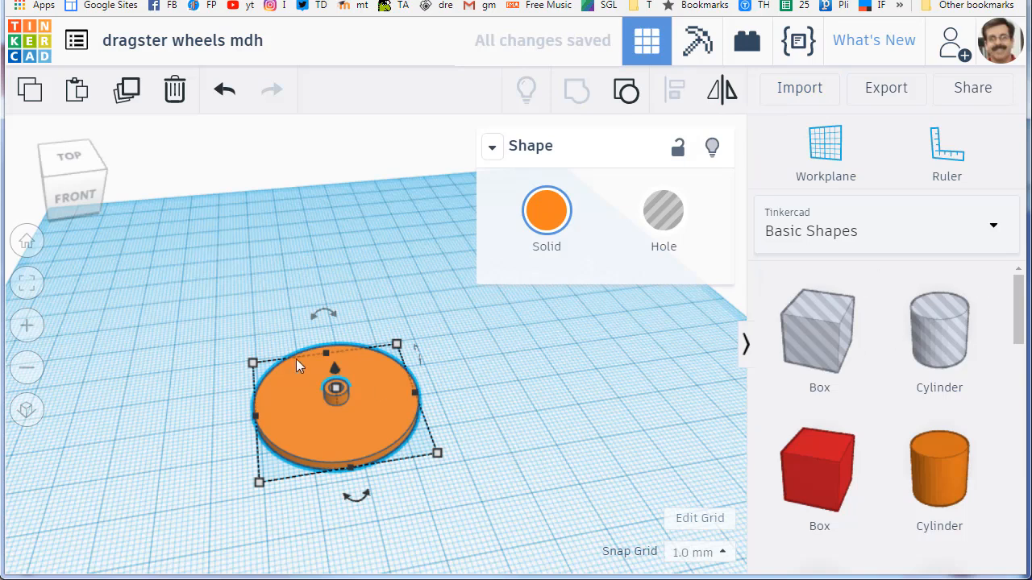
mouse_move(353, 393)
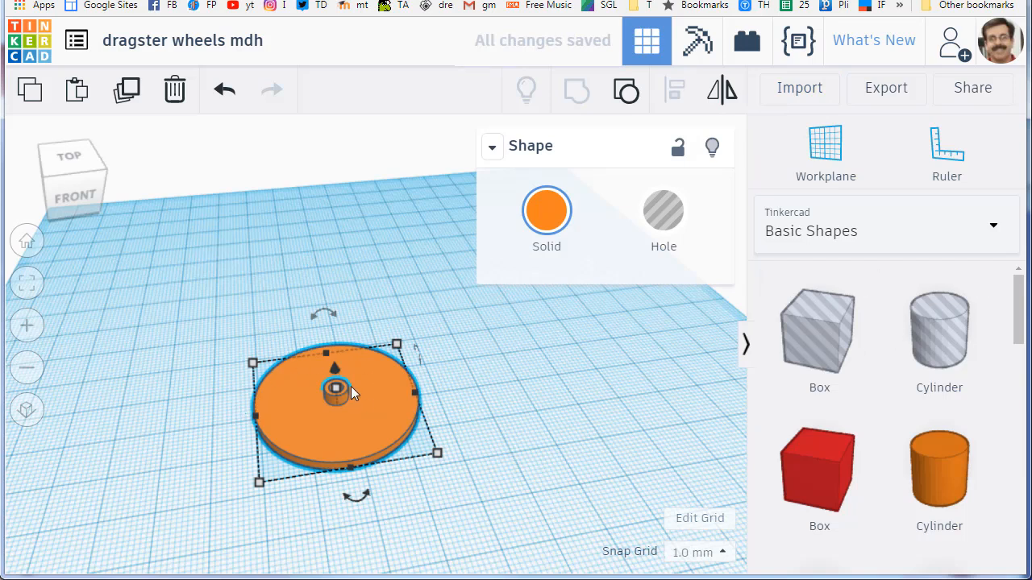
click(940, 331)
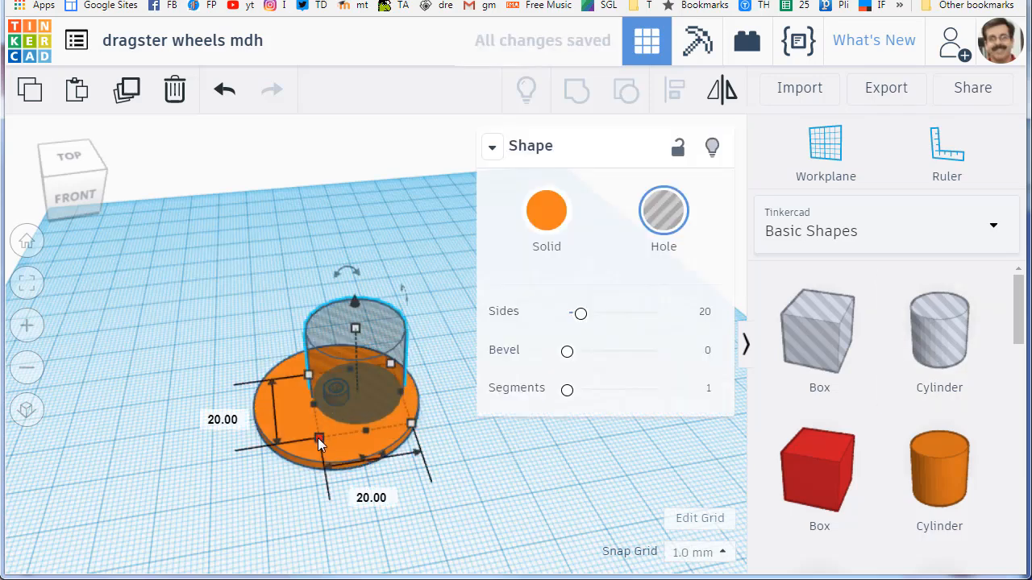
drag(320, 441, 412, 399)
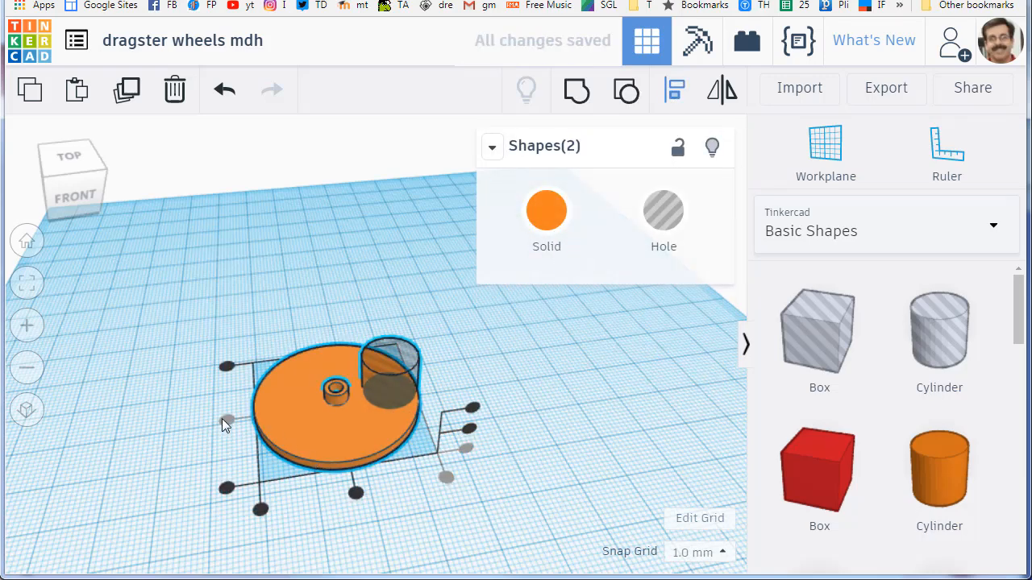
click(496, 378)
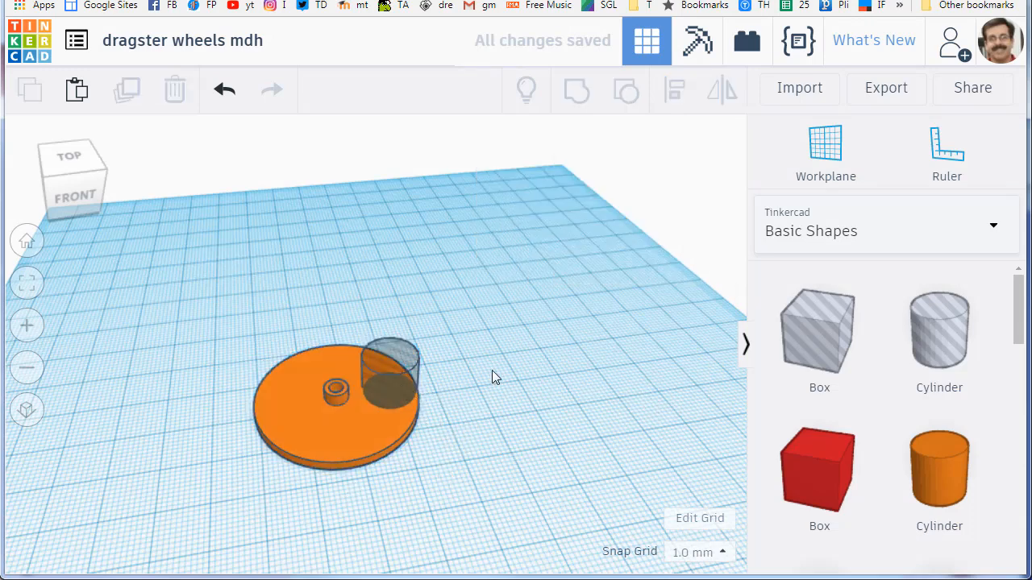
Copy the hole cylinder to the wheel's opposite side and cut the first hole
click(387, 371)
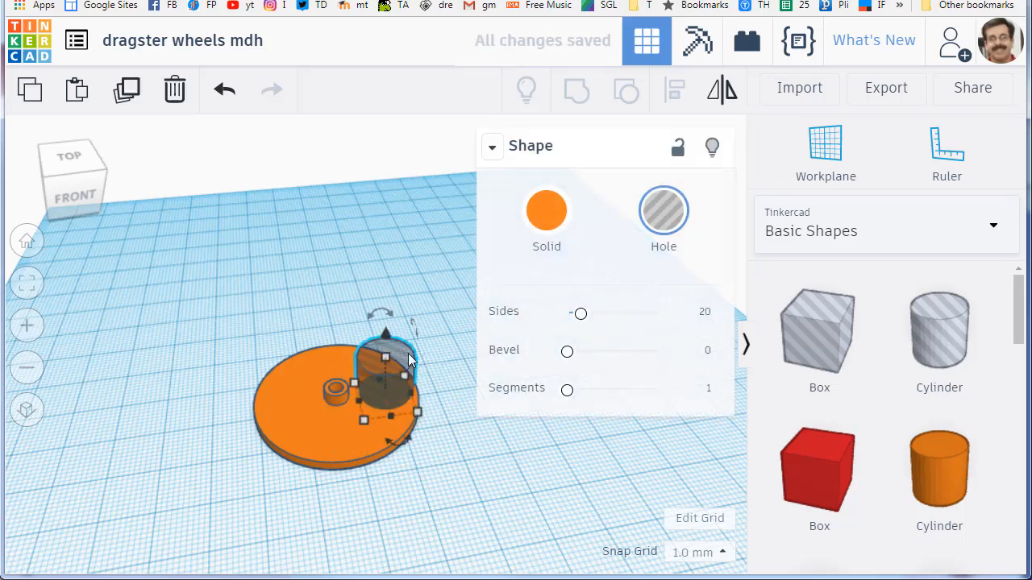
drag(391, 355, 315, 323)
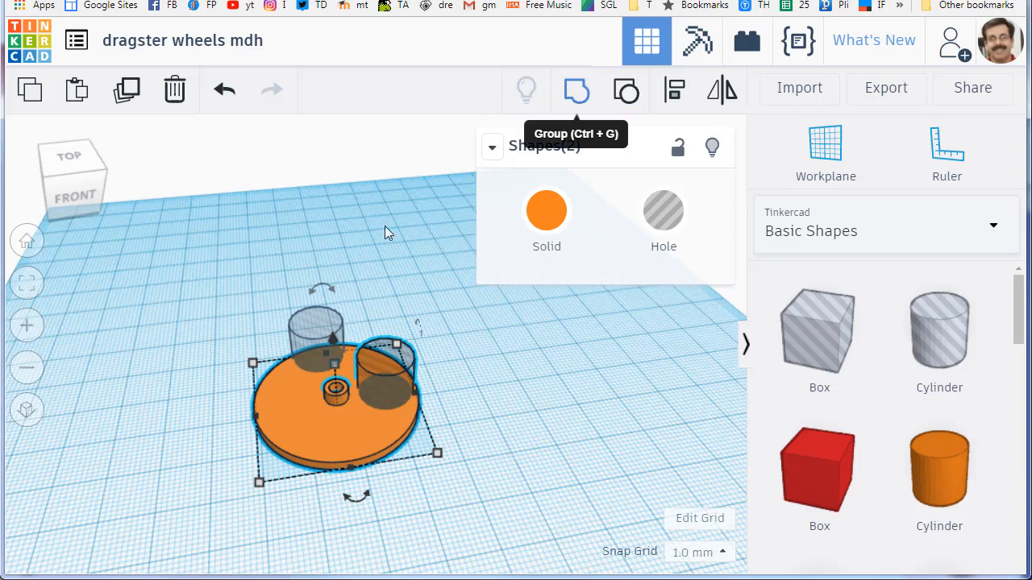
click(575, 90)
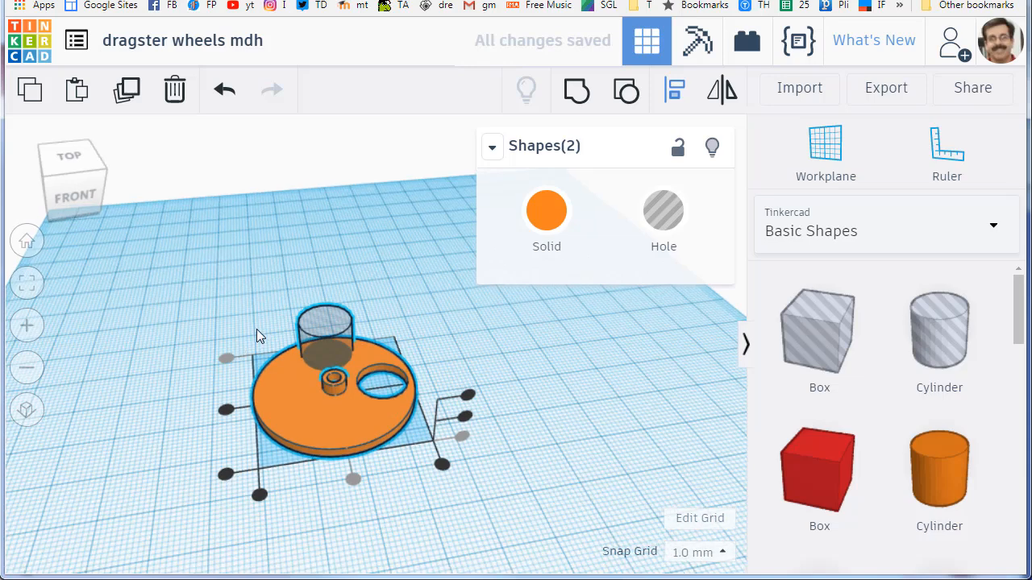
Leave a spare hole cylinder beside the wheel and cut the second hole
click(322, 322)
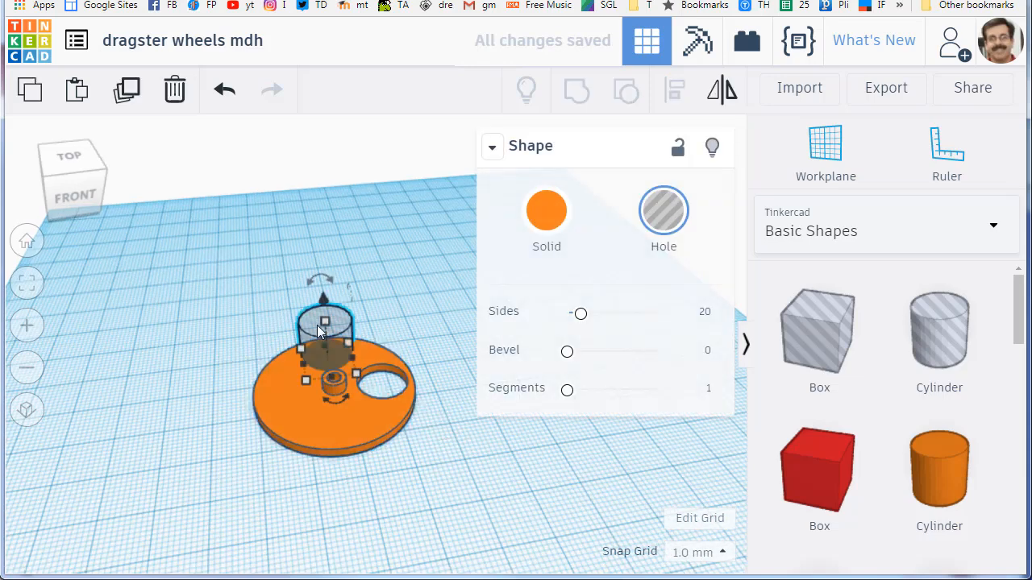
drag(323, 338, 129, 371)
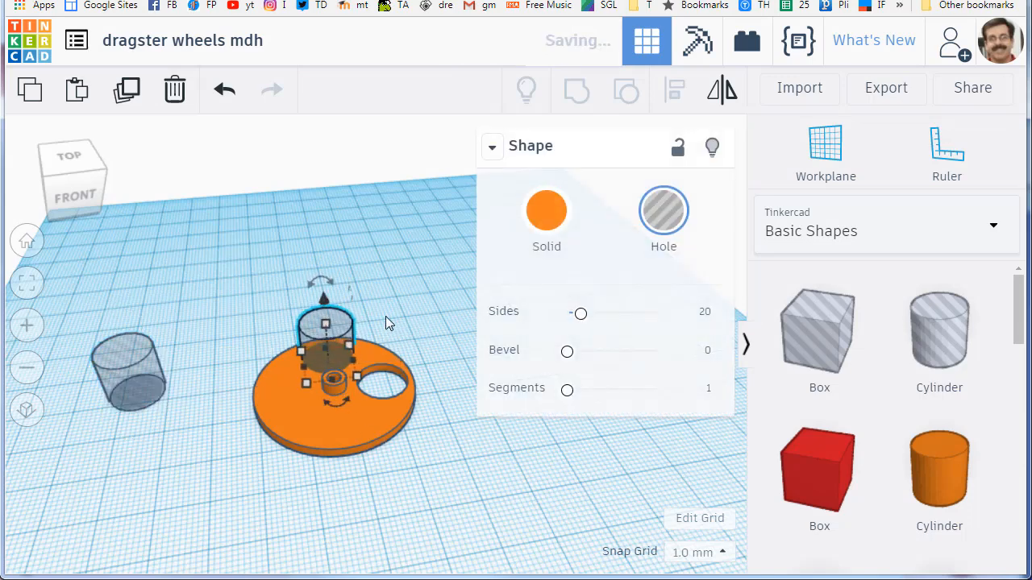
click(576, 89)
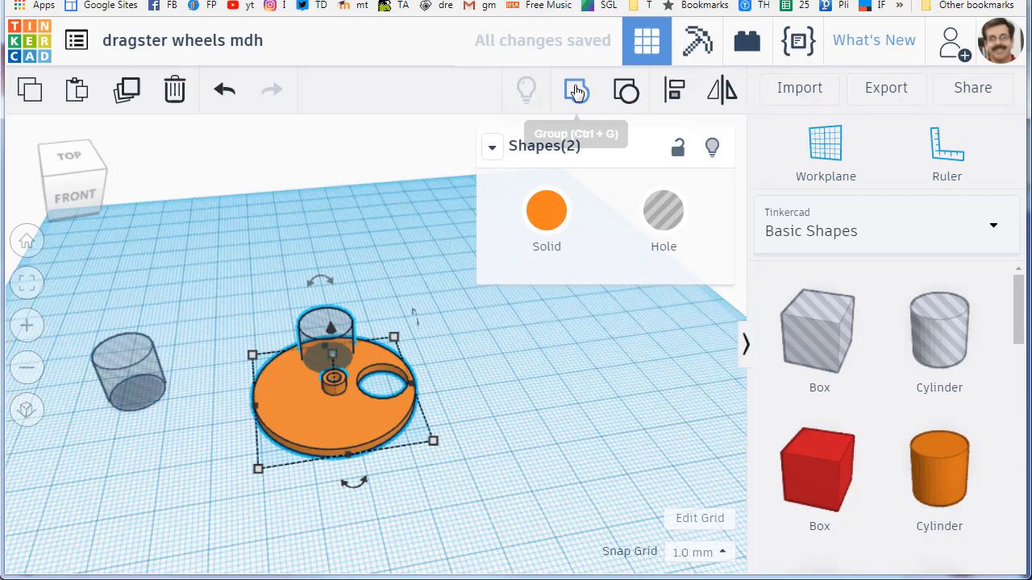
click(576, 89)
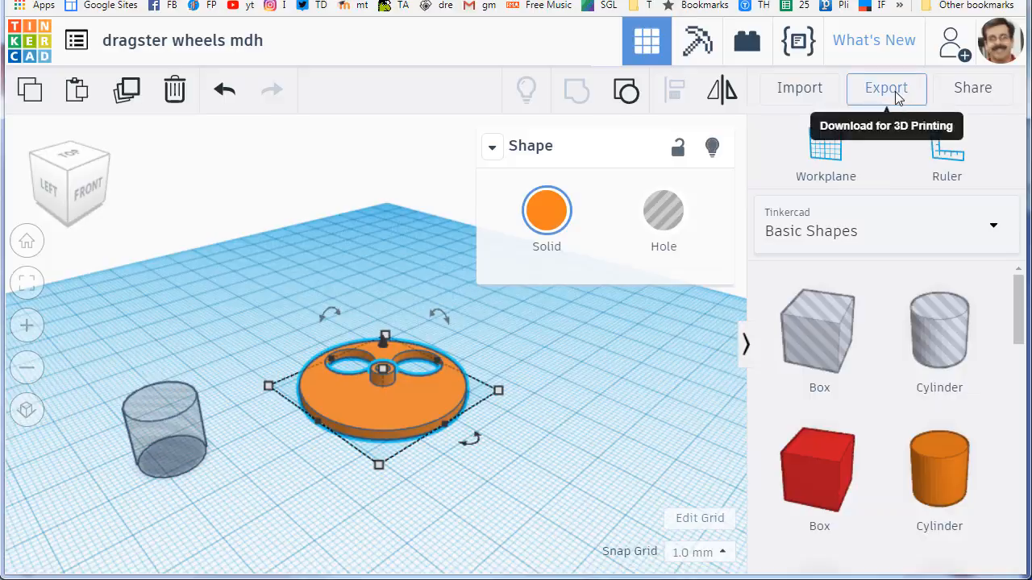
Export the wheel as dragster wheels mdh.stl to the Desktop
click(886, 88)
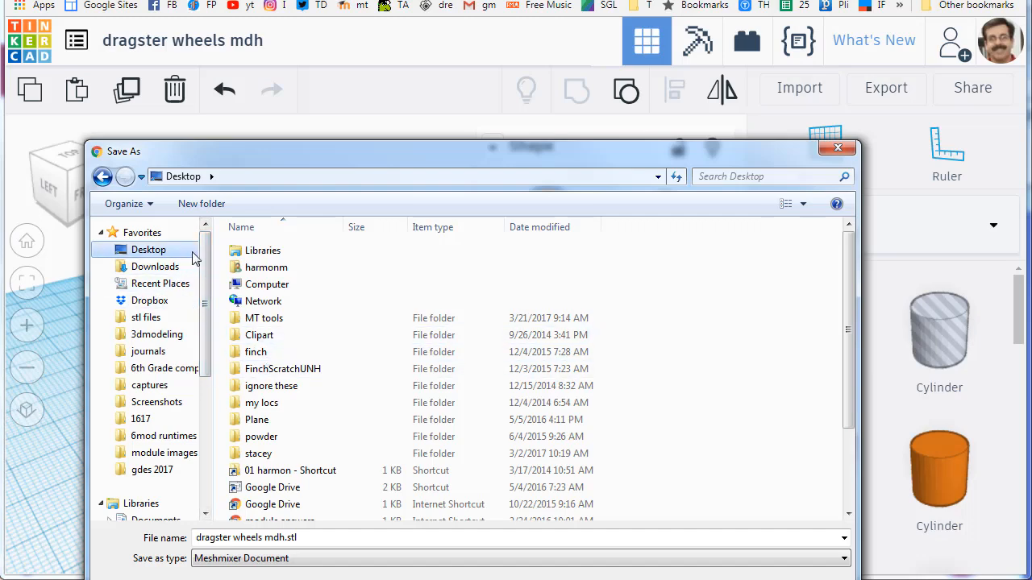
double_click(264, 317)
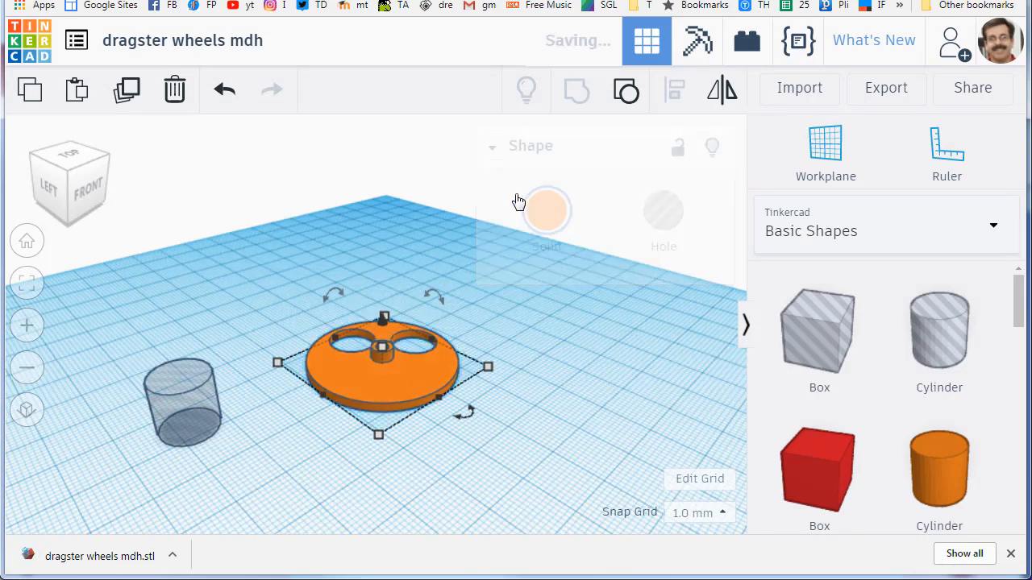
Orbit the view around the finished wheel and its duplicate variant
drag(383, 367, 331, 258)
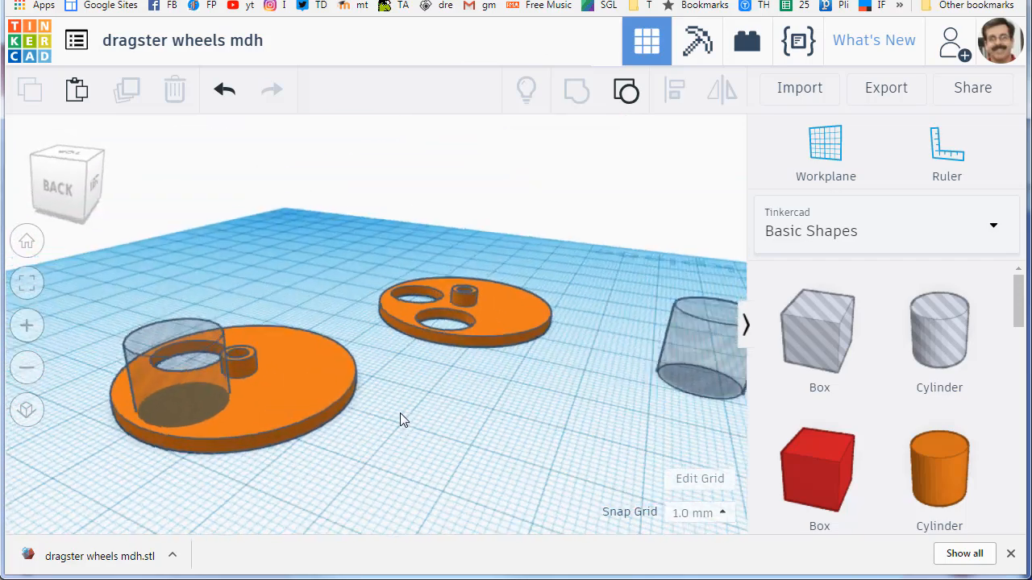
drag(403, 420, 254, 439)
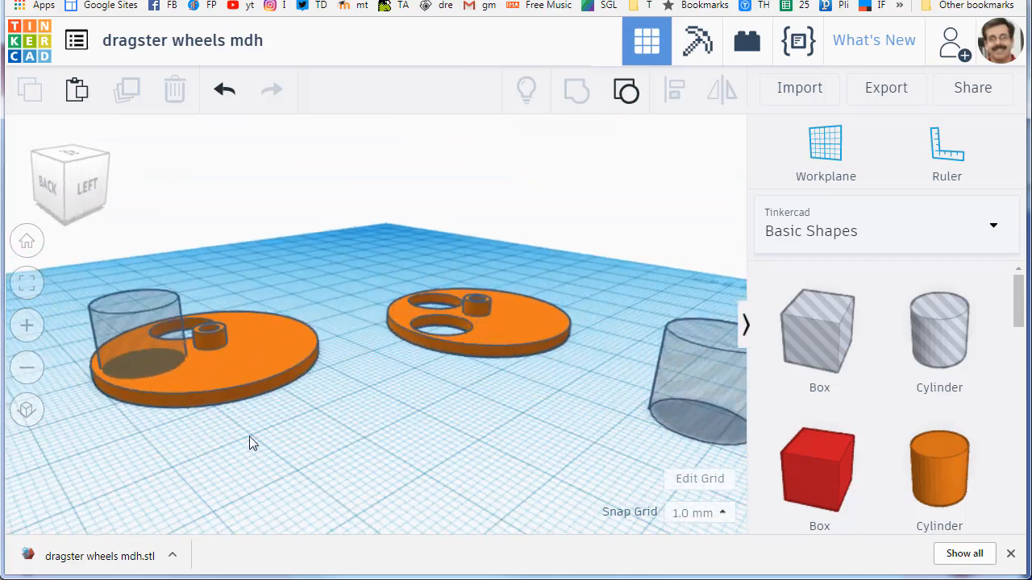